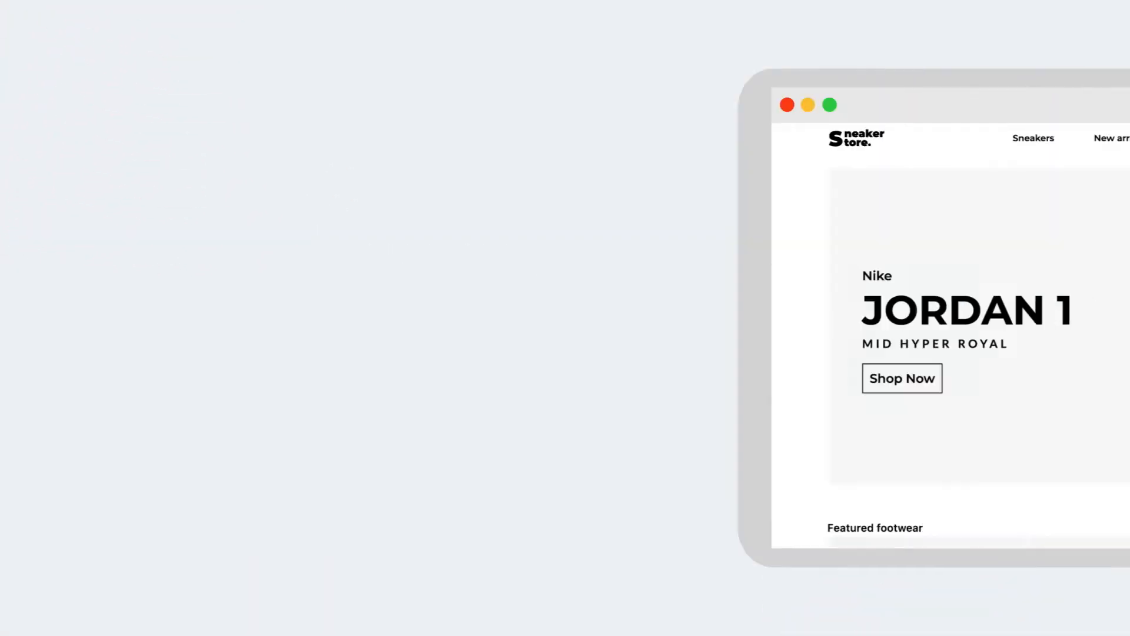
# Add the men's Nike Waffle One from Featured footwear to the cart in size UK 8.
pyautogui.scroll(-3)
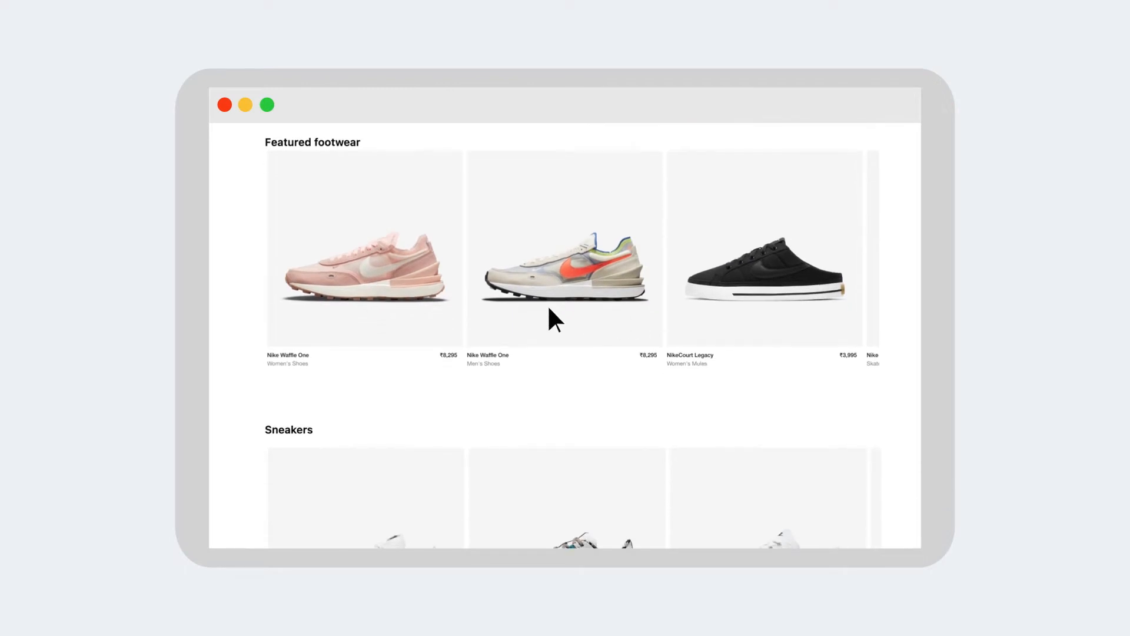
pyautogui.click(565, 247)
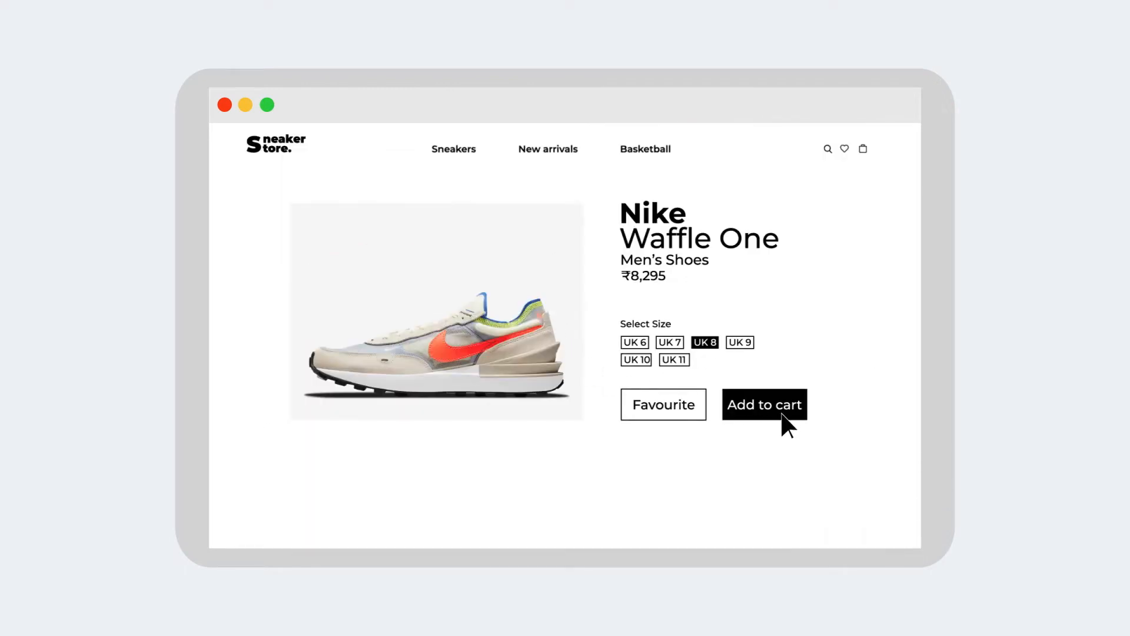
pyautogui.click(764, 404)
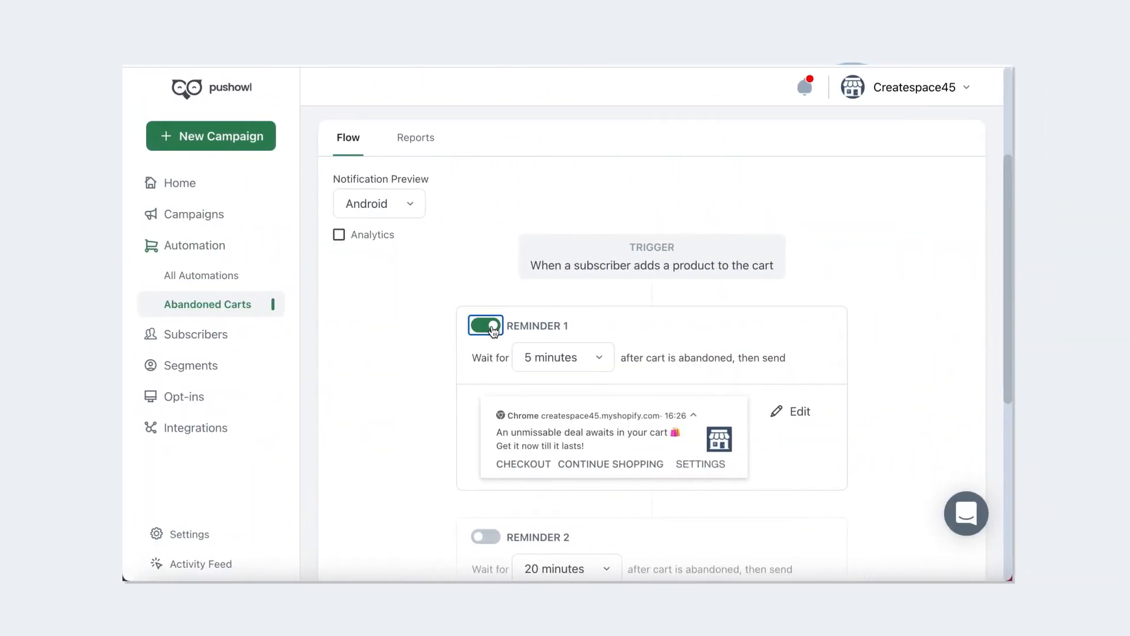
# Change Reminder 1's Wait for delay to 10 minutes.
pyautogui.click(562, 356)
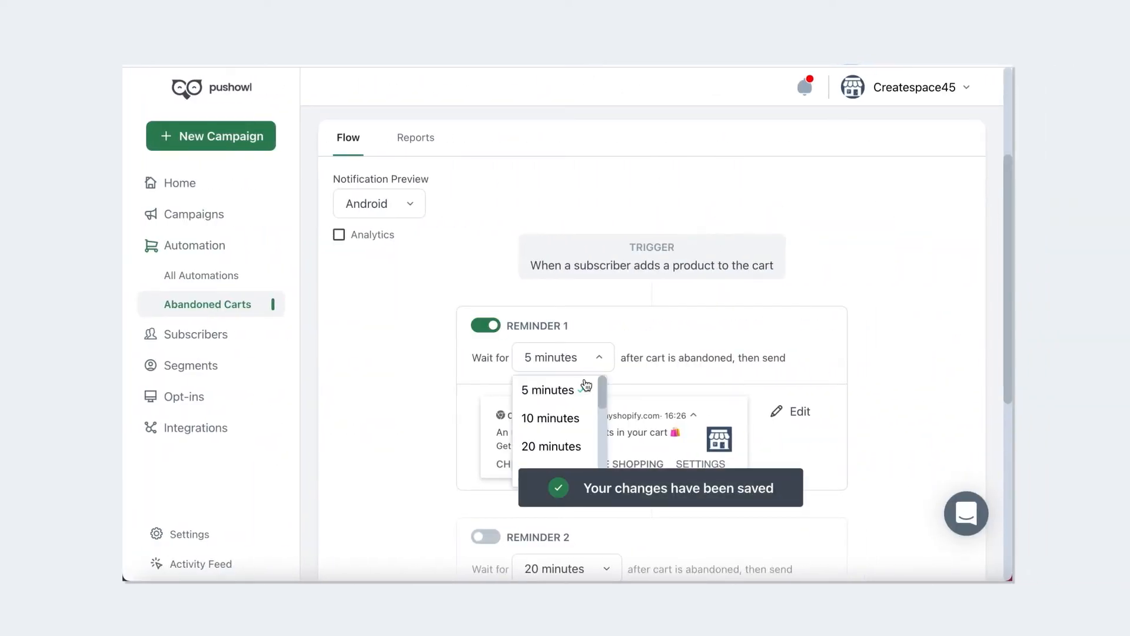
pyautogui.click(550, 418)
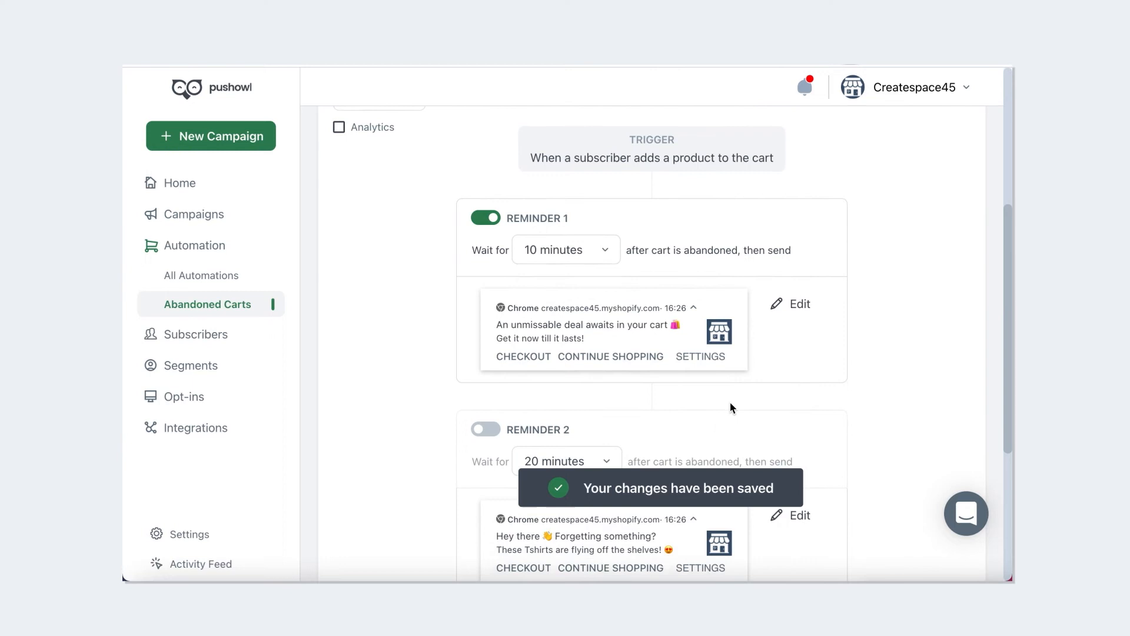